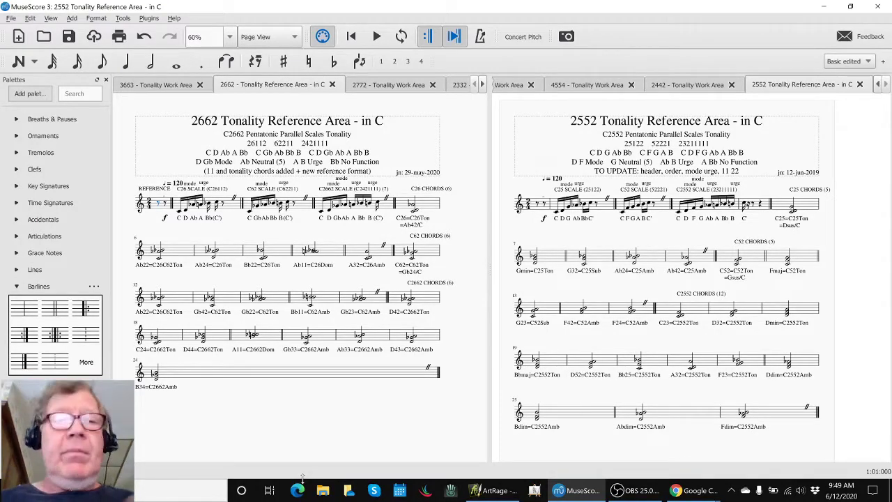
Bring the Napkin Diagrams ideas spreadsheet in Chrome in front of the MuseScore reference scores
key(alt+tab)
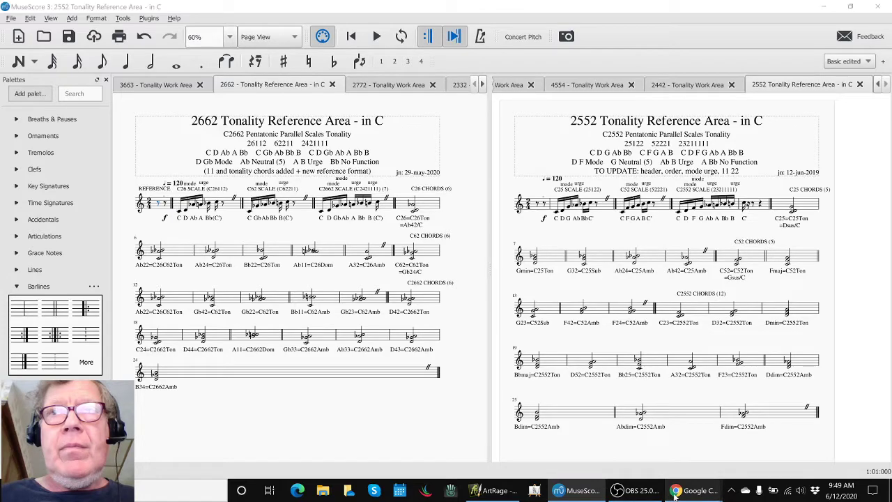
click(692, 490)
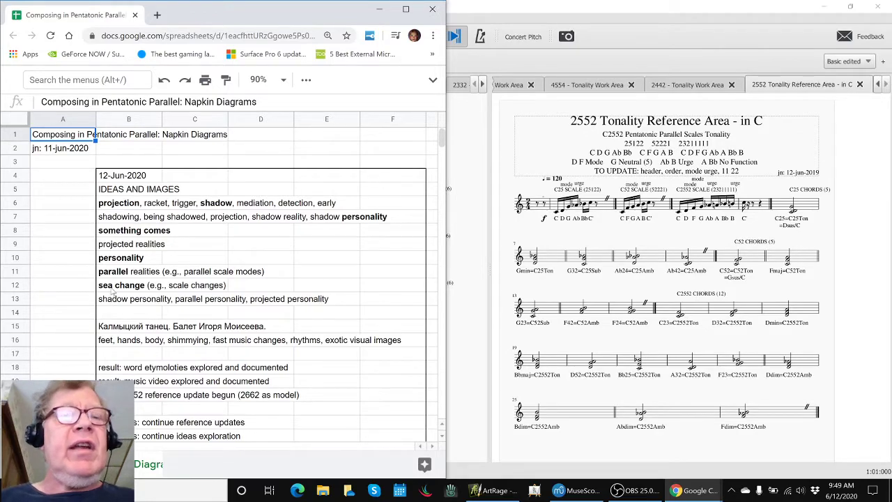
Move past the ArtRage etymology notes to the Kalmyk dance video on YouTube
key(alt+tab)
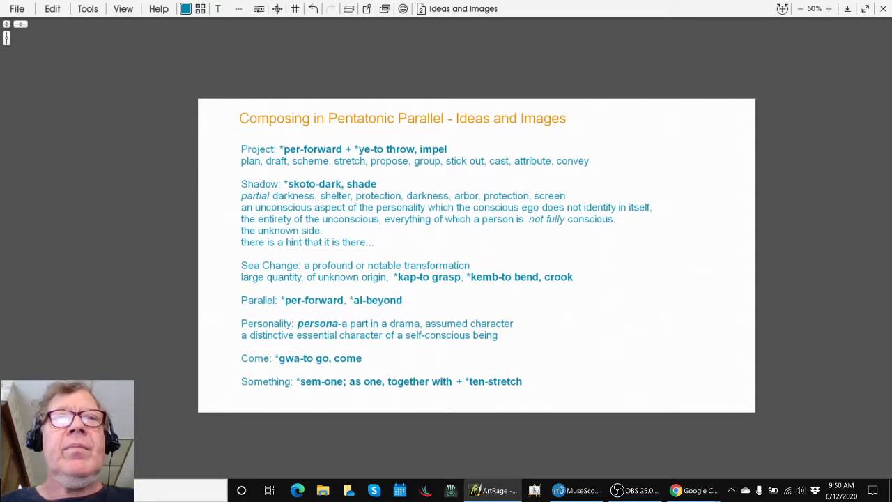
key(alt+tab)
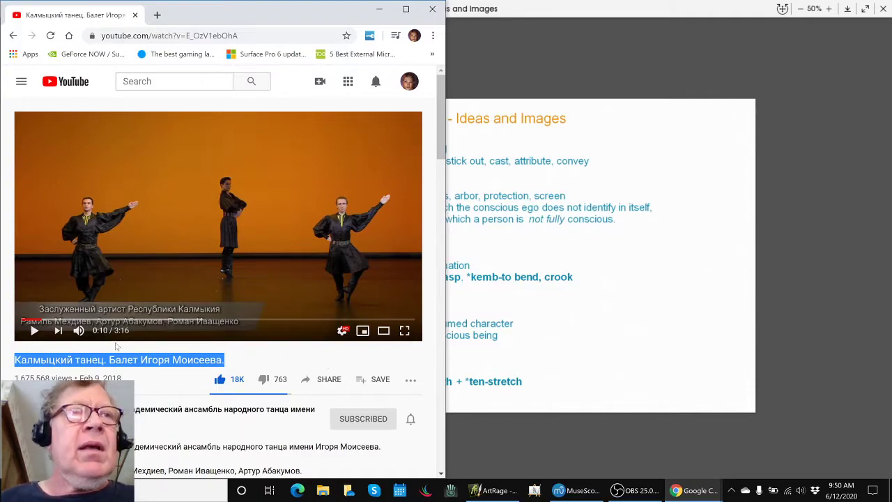
mouse_move(34, 330)
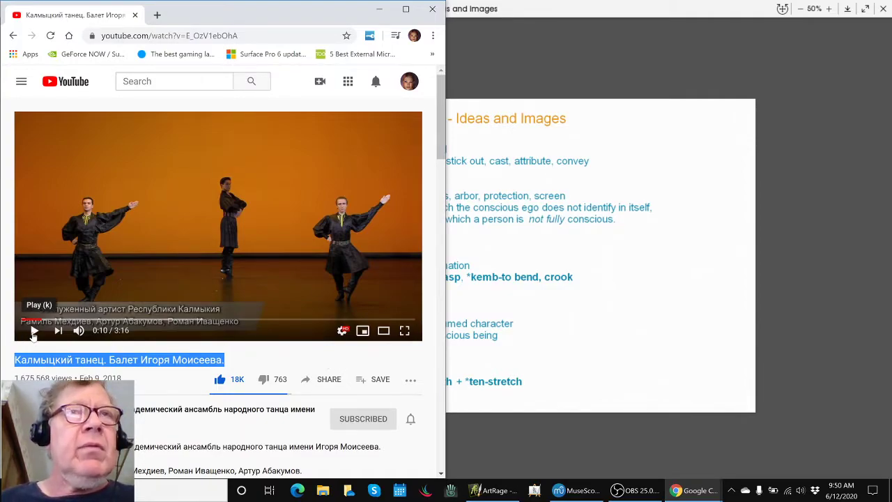
Start playing the Kalmyk dance ballet video on YouTube
click(34, 330)
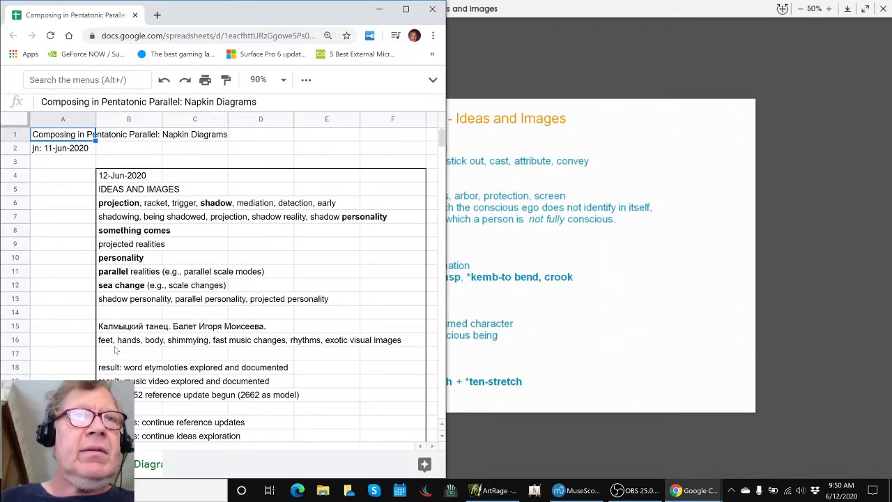
Review the dance video row, dancer-movement notes and next steps, then return to MuseScore
click(61, 325)
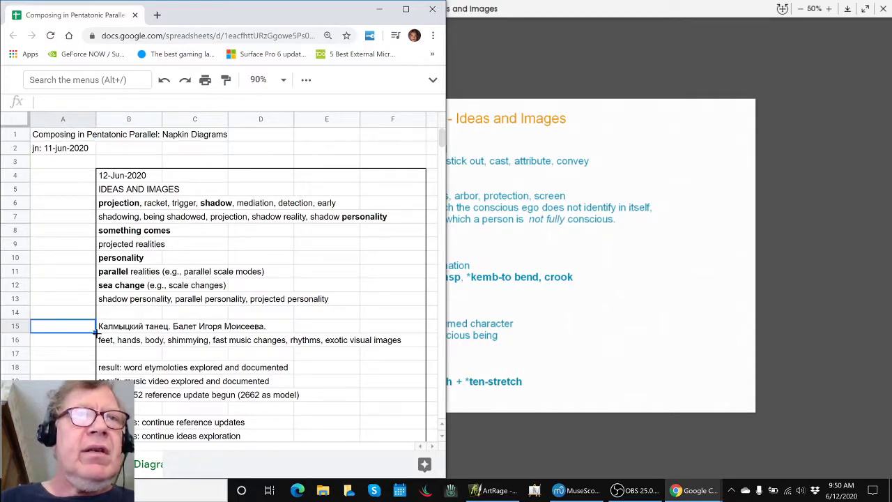
click(128, 339)
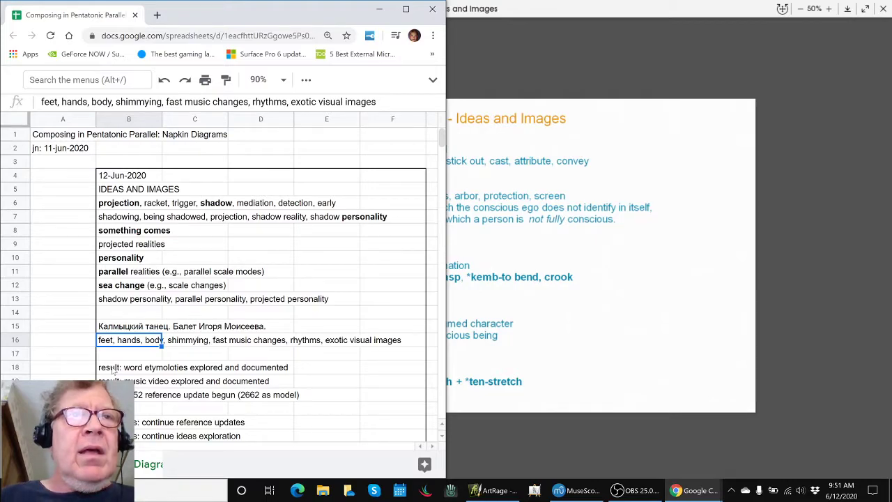
scroll(down, 3)
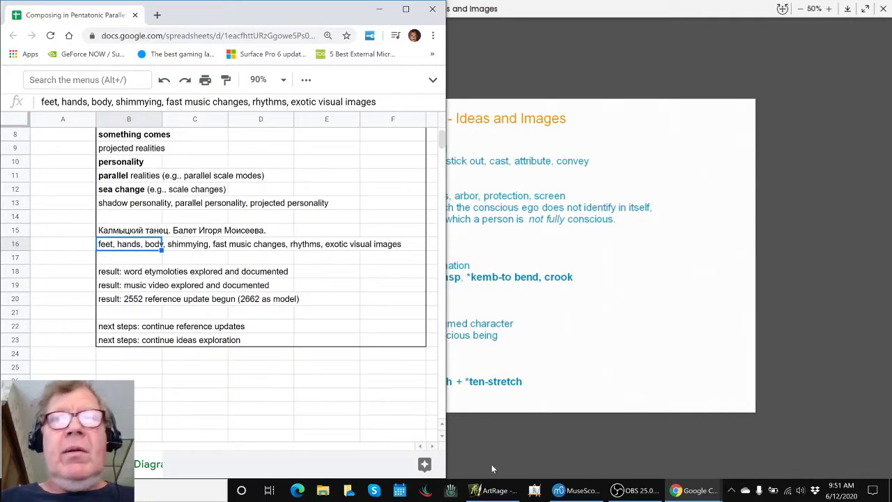
click(569, 491)
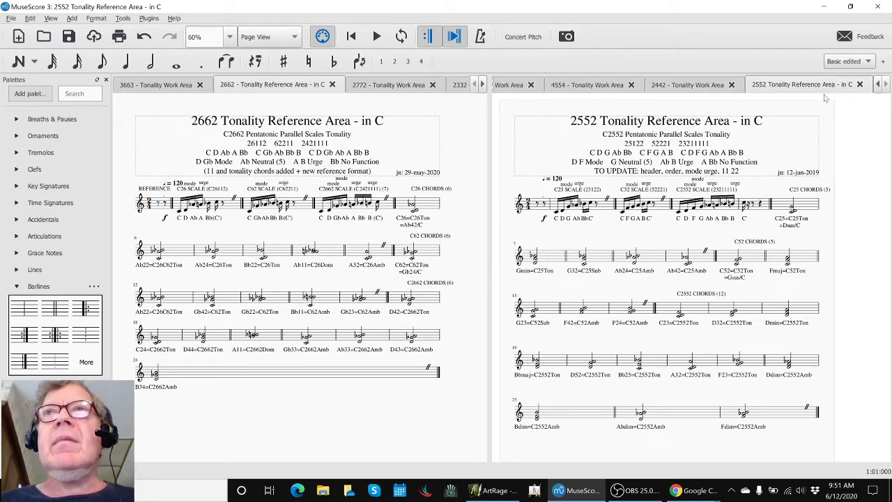
Look through the 3663, 2772 and 2442 work-area tabs, ending on 2662 beside 2552
click(159, 84)
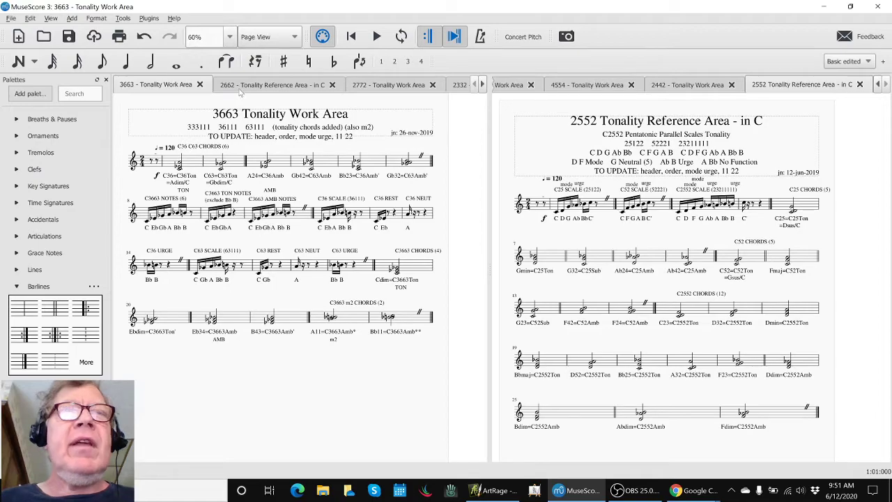
click(387, 85)
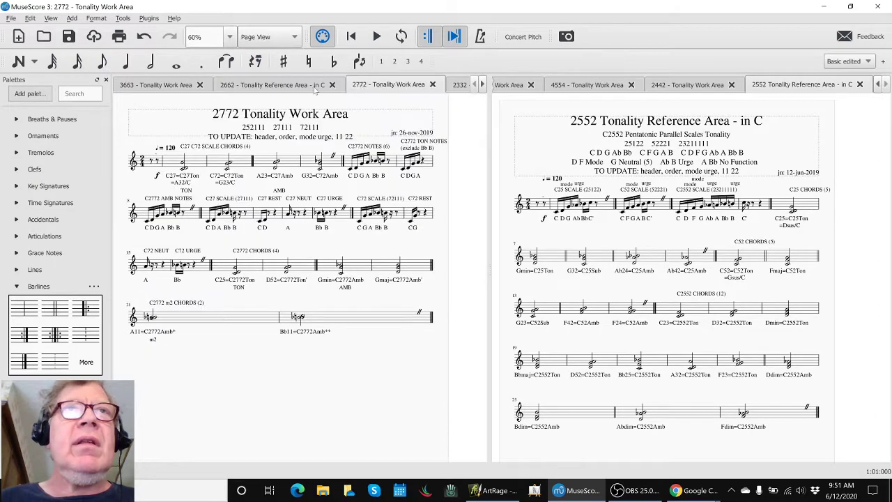
click(272, 84)
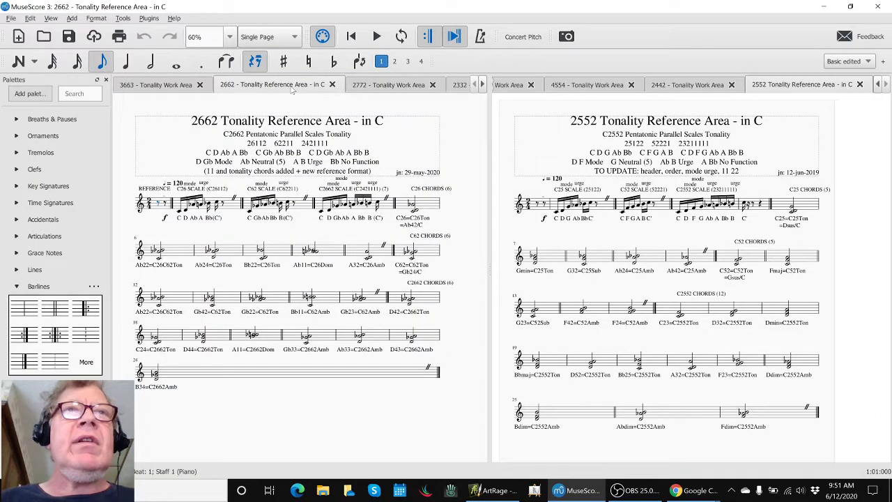
mouse_move(334, 105)
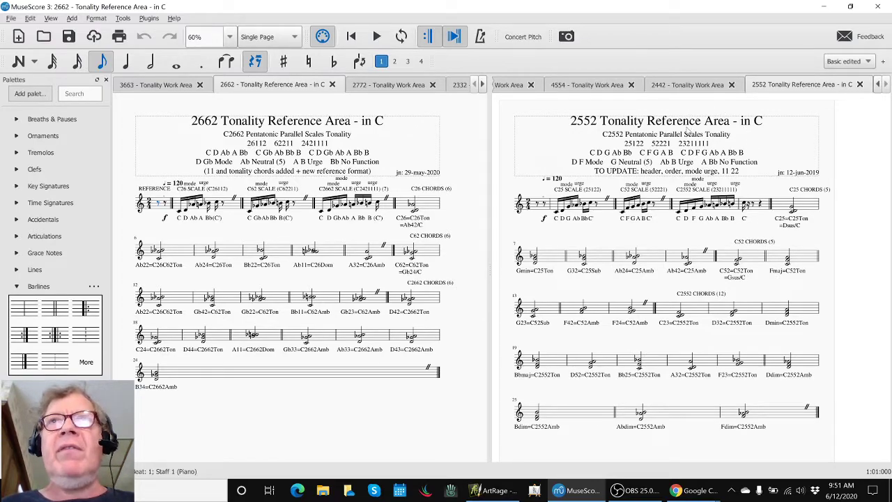
mouse_move(676, 85)
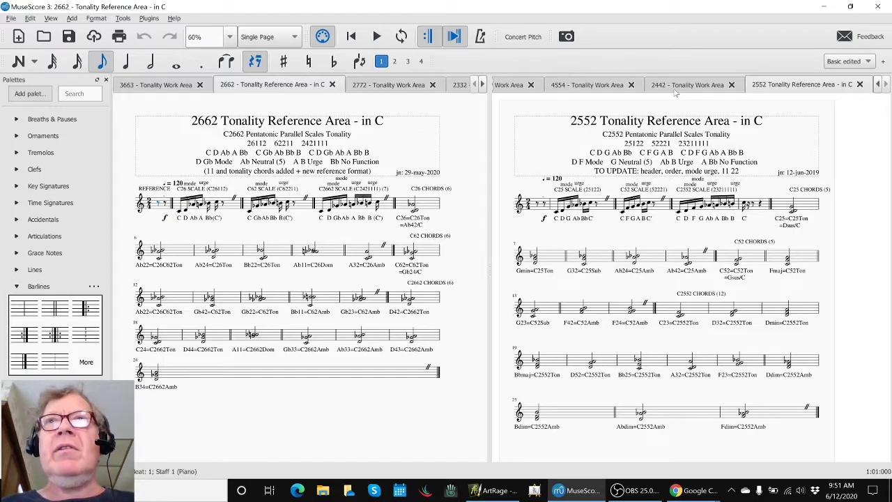
click(688, 84)
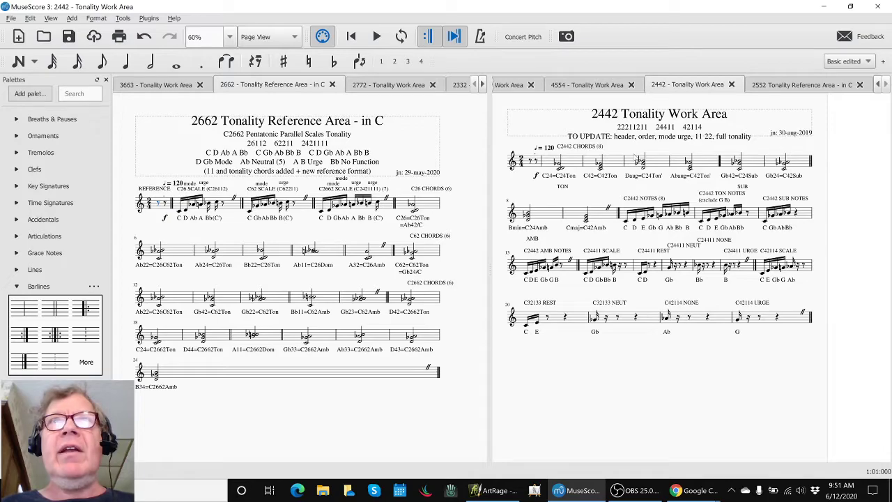
mouse_move(669, 126)
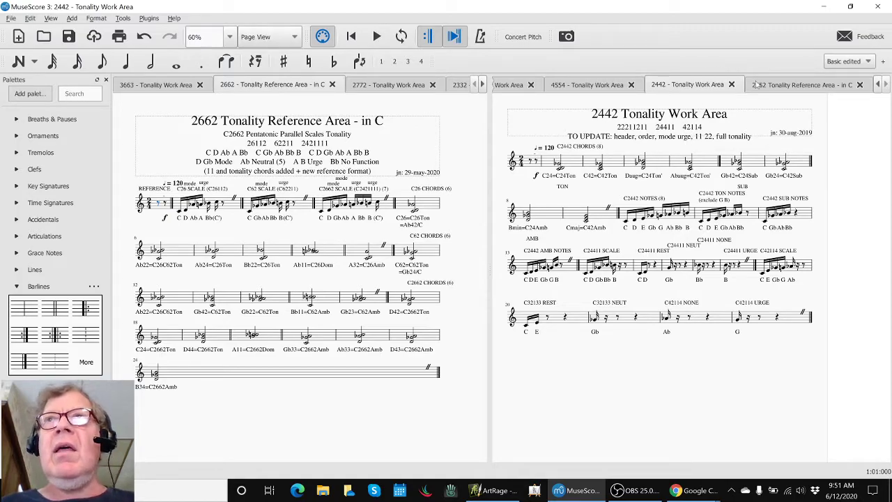
click(802, 86)
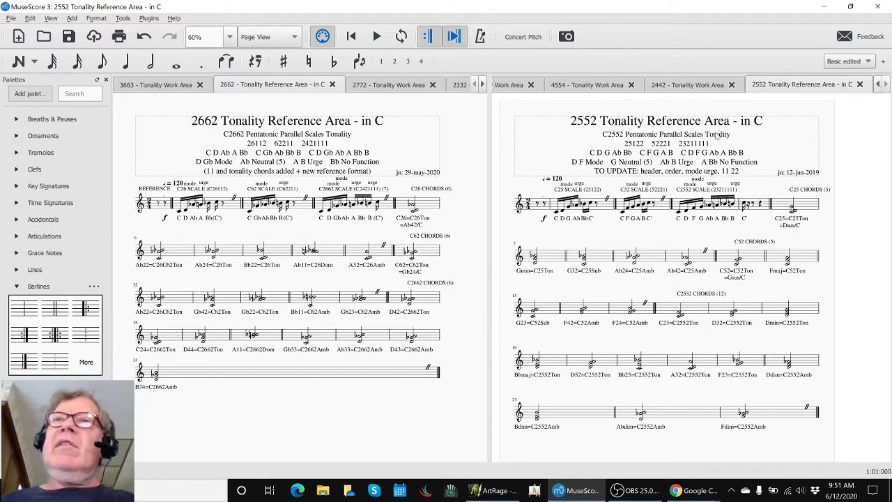
mouse_move(449, 353)
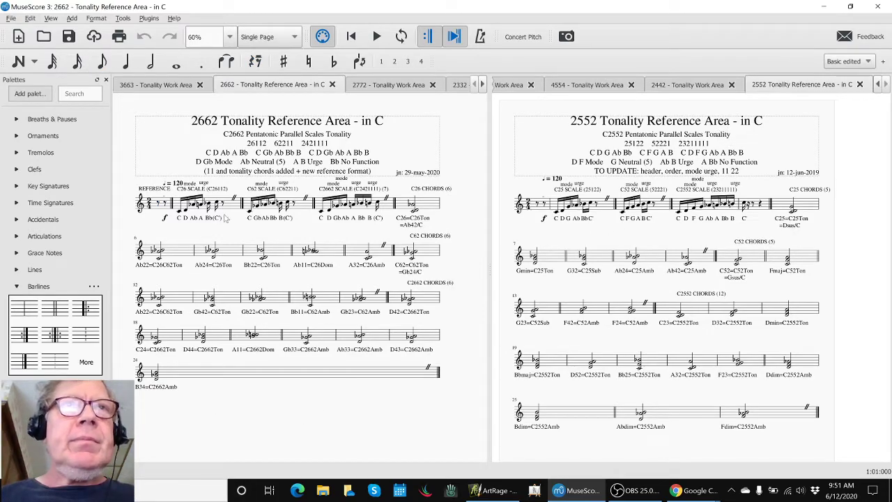
Focus the 2662 score, then the 2552 score, using the toolbar playback control
click(195, 202)
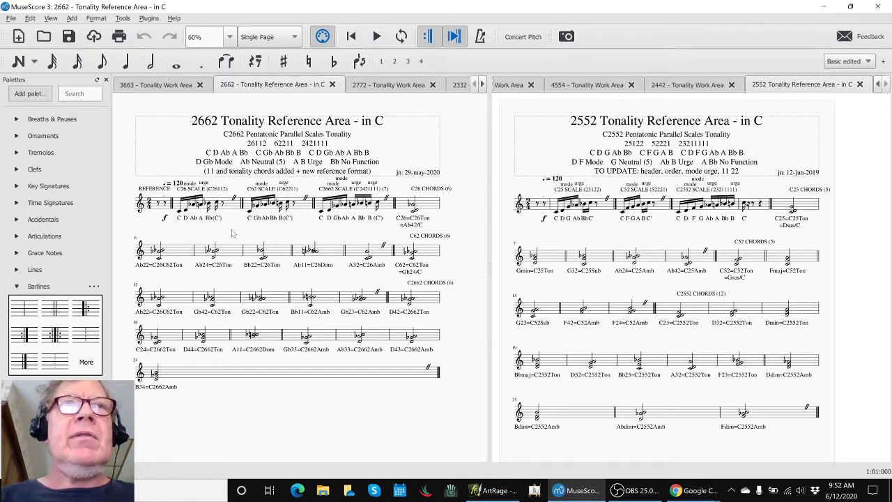
click(377, 36)
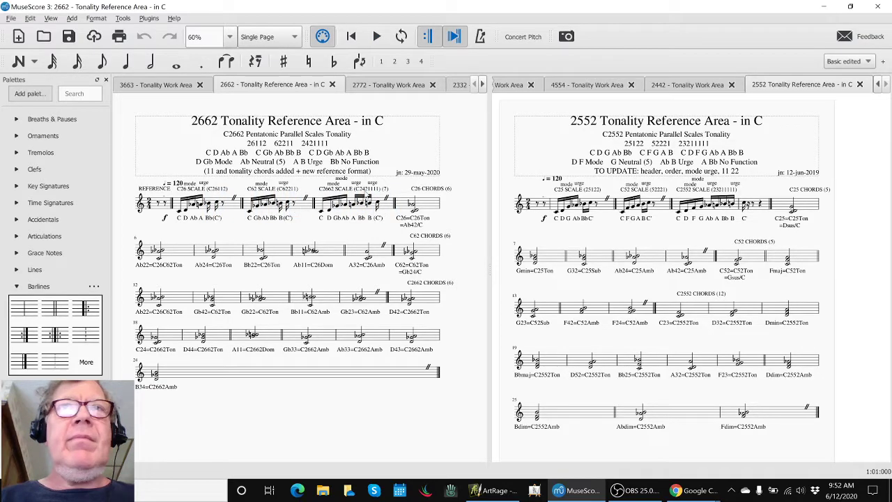
click(575, 209)
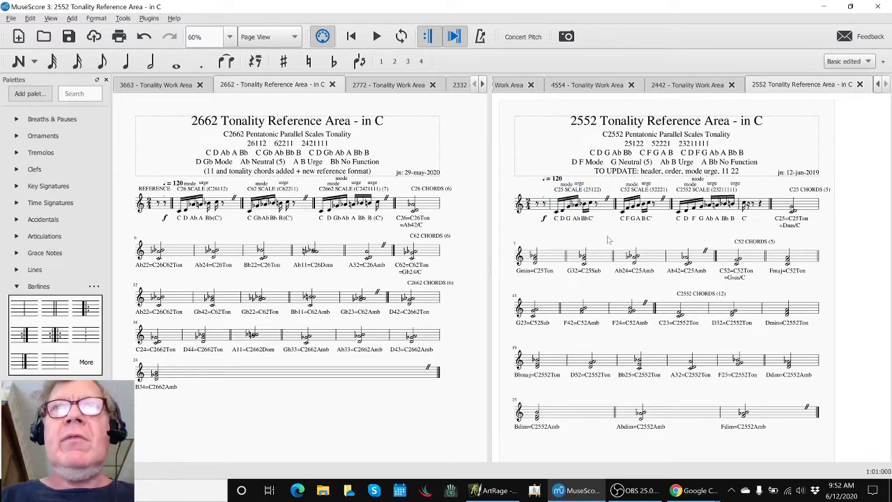
click(374, 36)
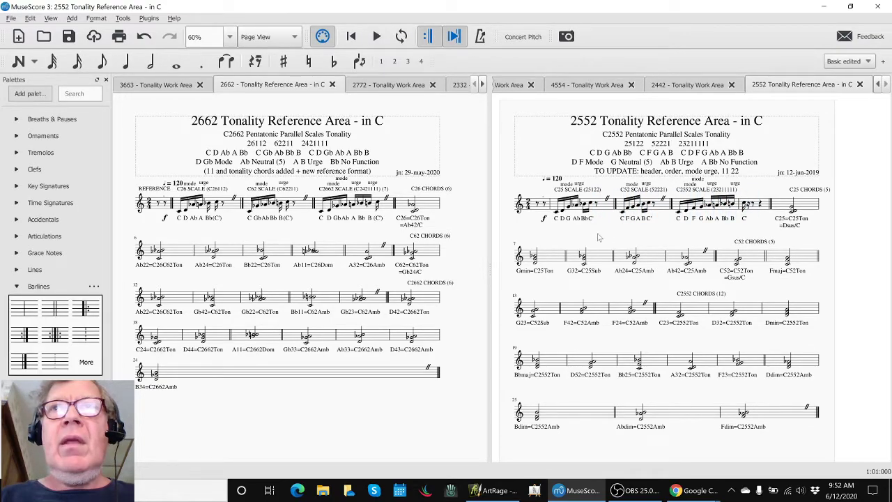
mouse_move(465, 219)
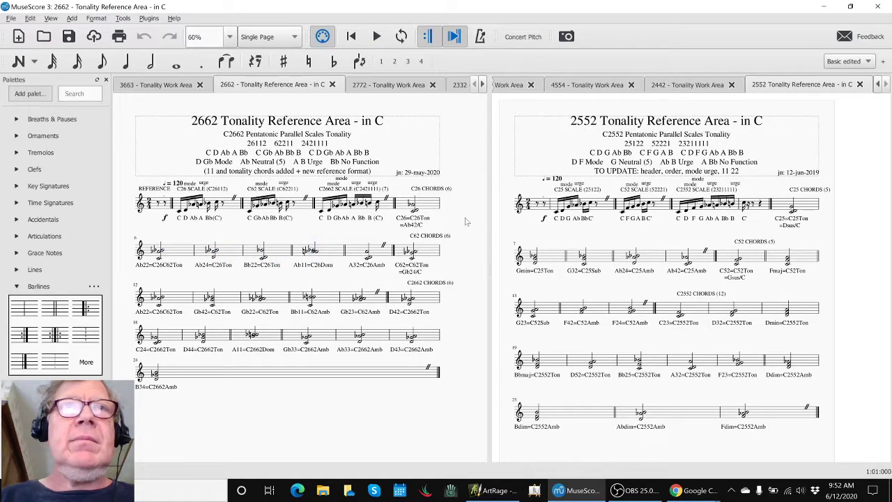
Select the first C25 chord in the 2552 score and start playback
click(793, 208)
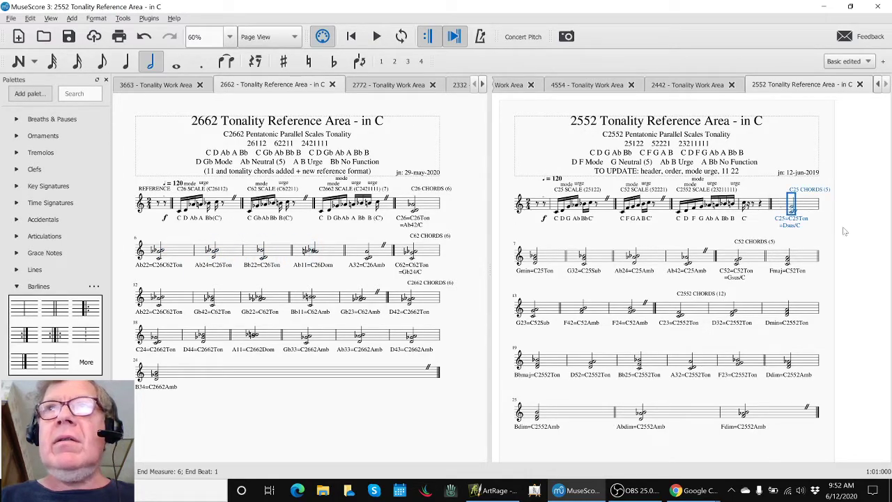
click(374, 36)
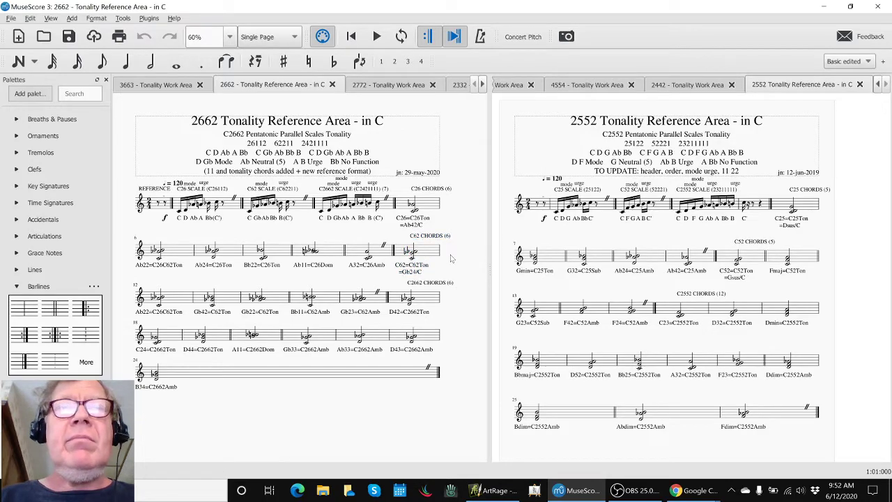
click(382, 36)
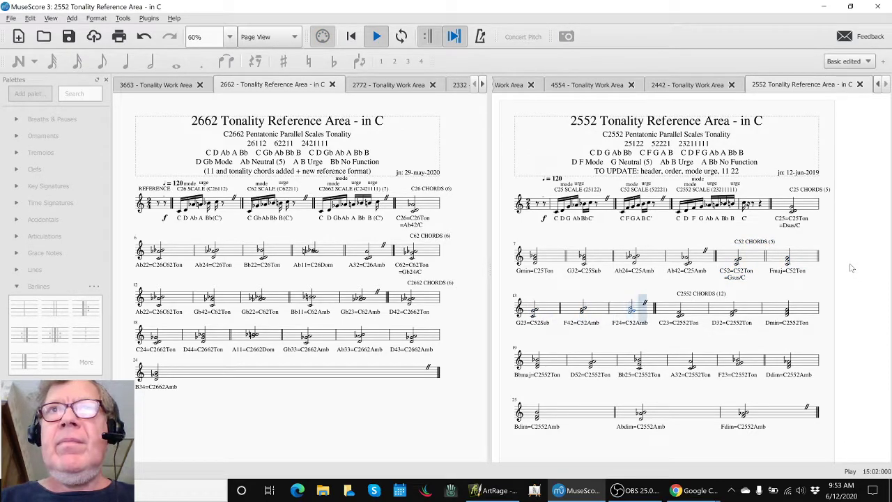
Stop playback, select the C23=C2552Ton chord in measure 16, and view the next-steps notes
click(377, 36)
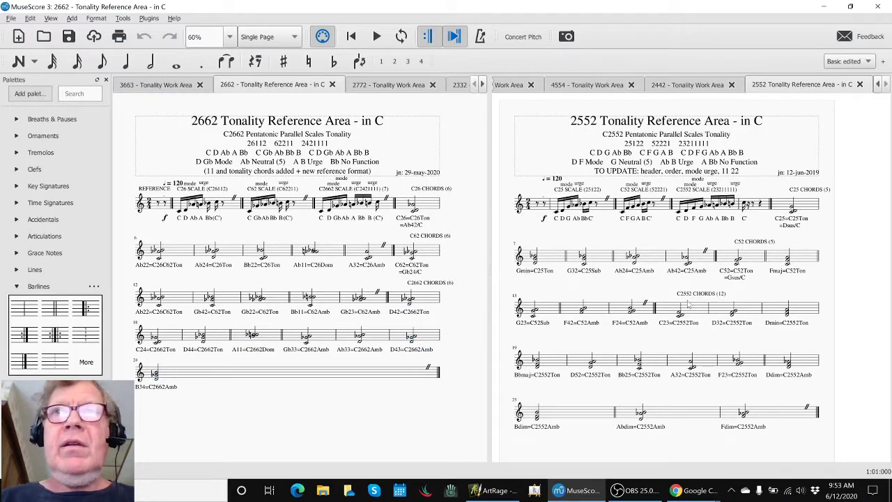
click(679, 312)
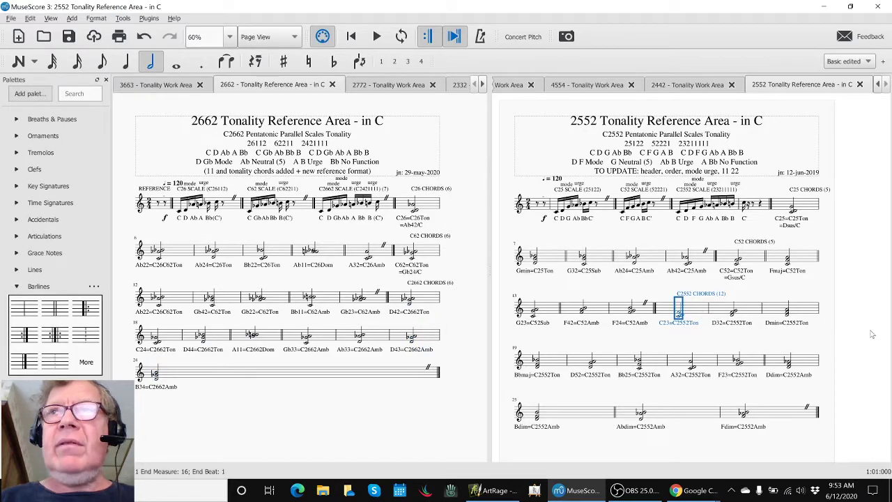
click(374, 36)
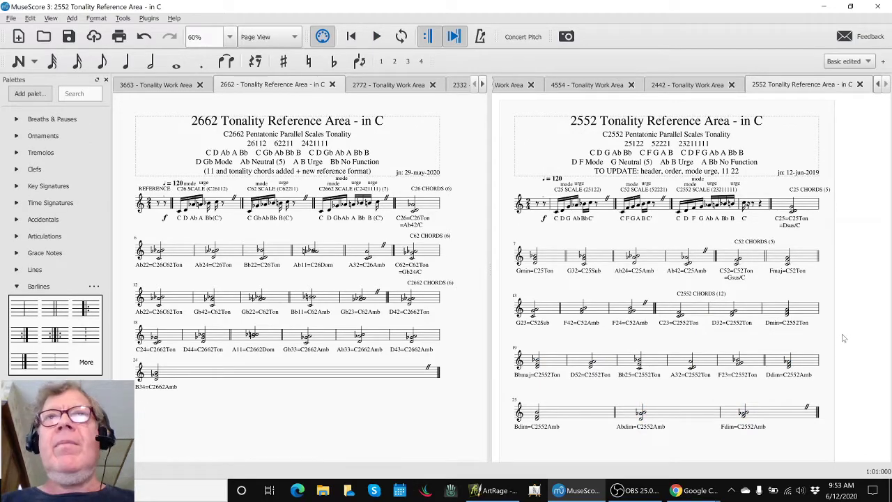
mouse_move(868, 343)
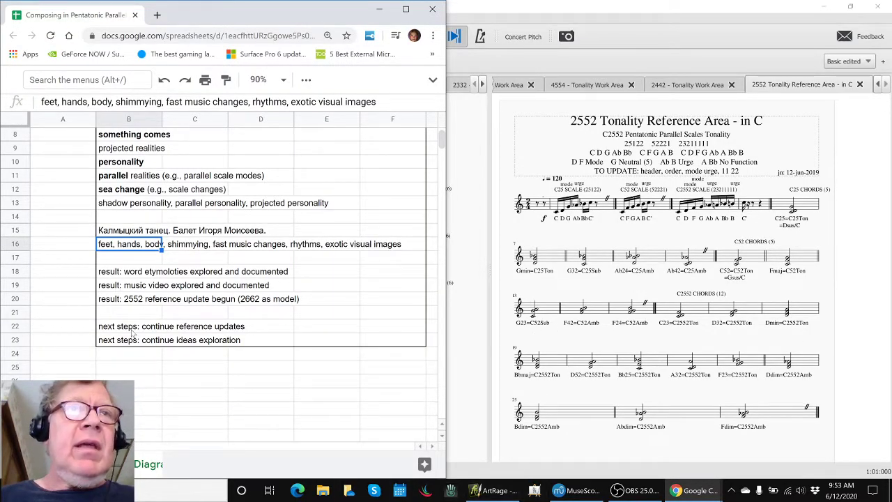
click(129, 340)
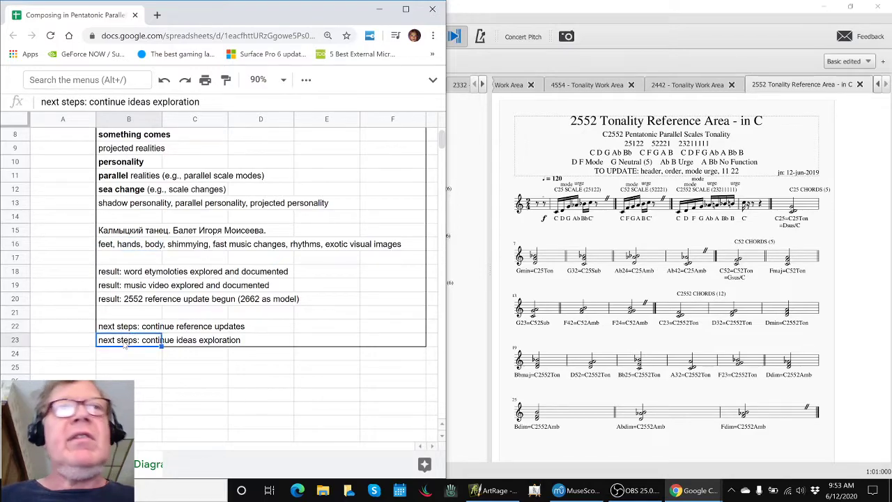